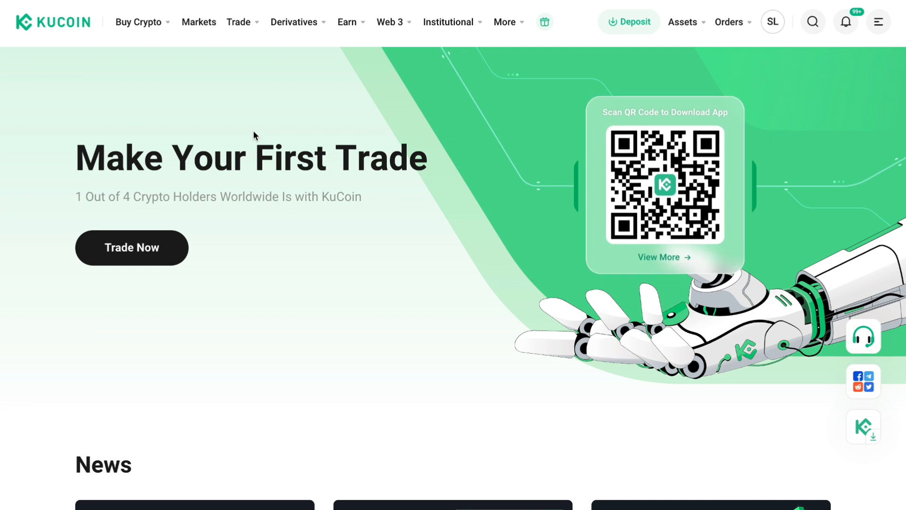
Step: Navigate from the home page to the P2P marketplace via Buy Crypto
click(137, 22)
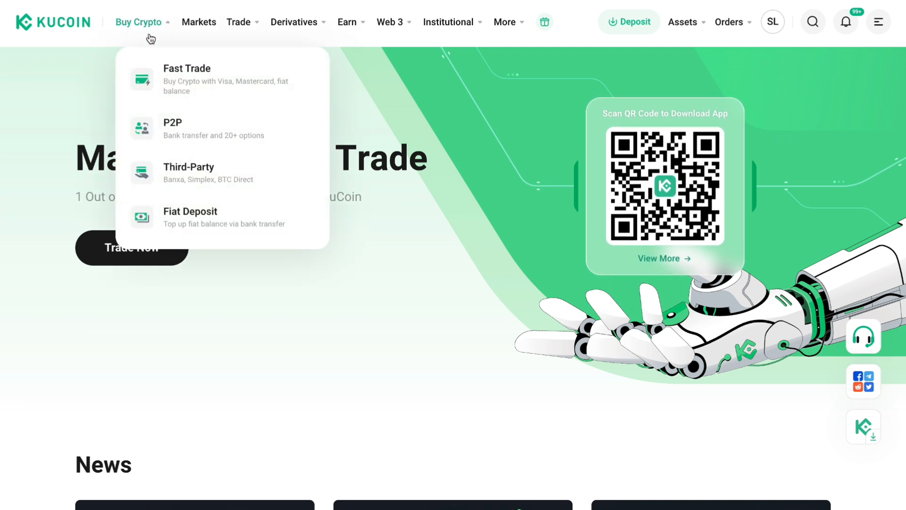
mouse_move(196, 134)
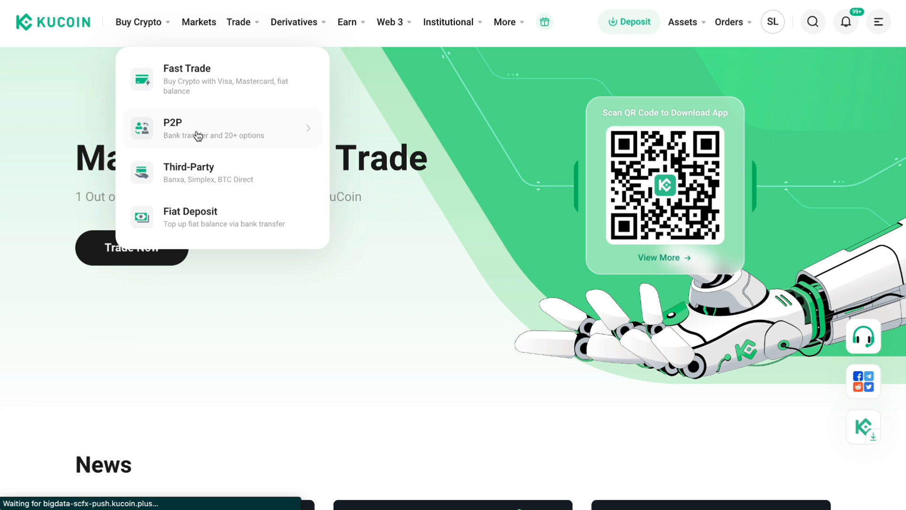
click(171, 128)
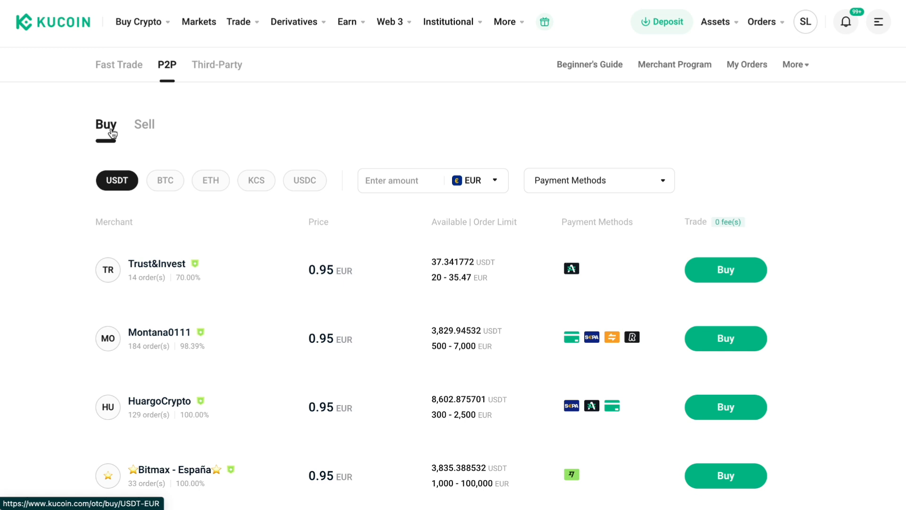
Step: Switch to the Sell tab and look through the merchants buying USDT for EUR
click(144, 124)
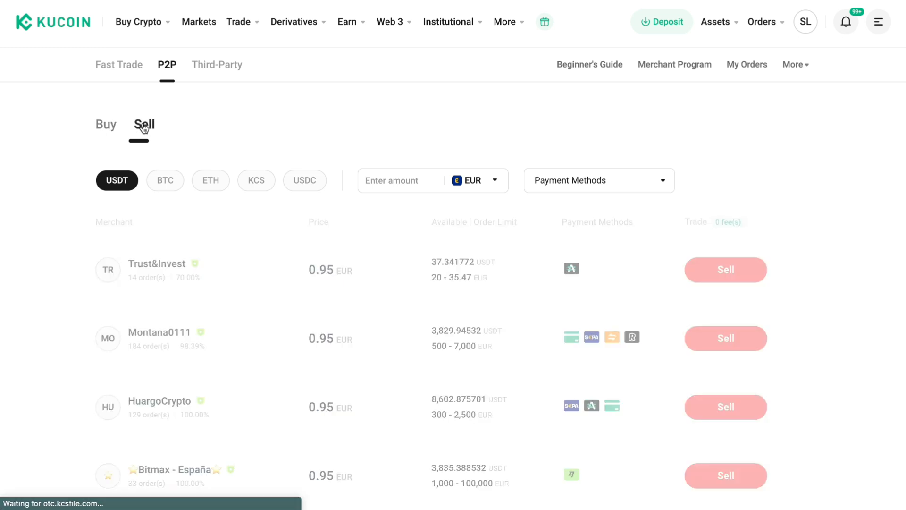
click(143, 126)
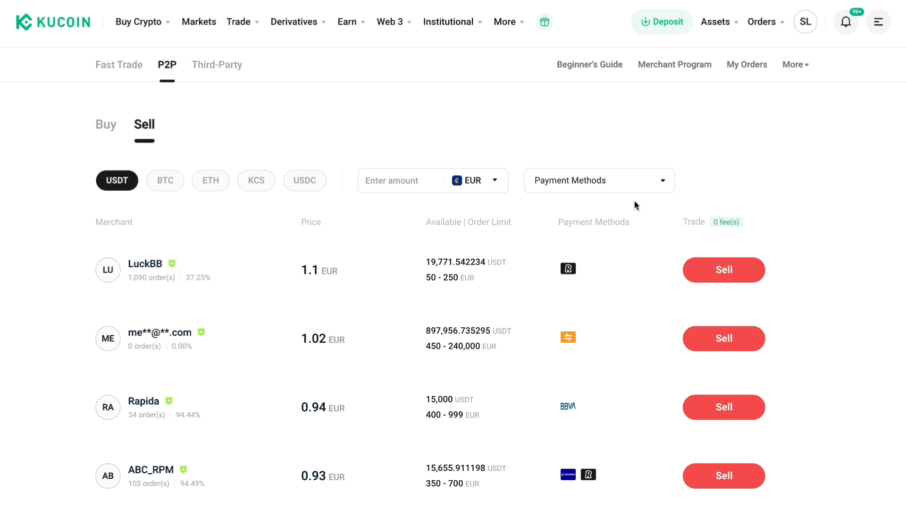
scroll(down, 3)
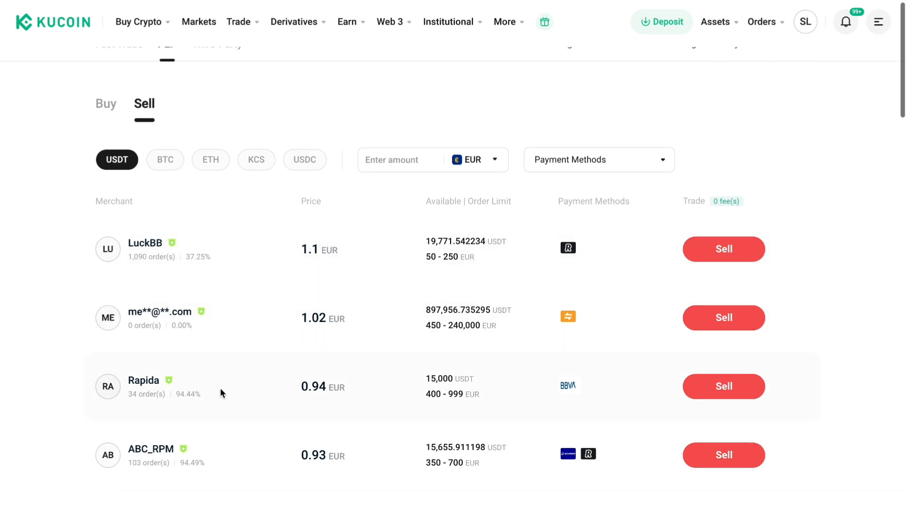
scroll(down, 3)
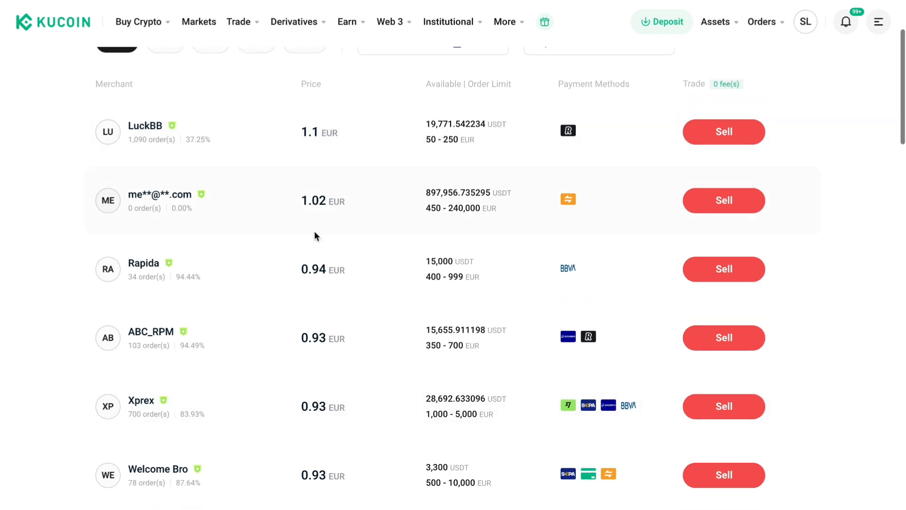
mouse_move(286, 310)
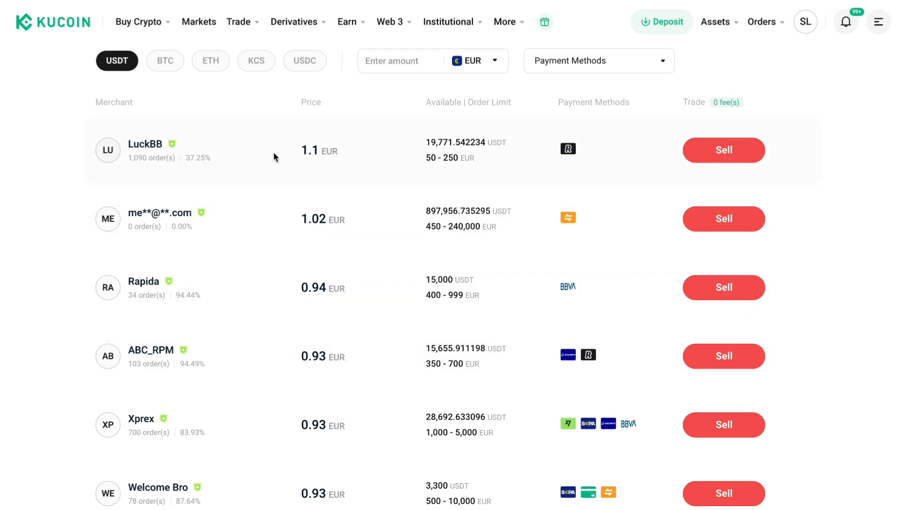
mouse_move(463, 170)
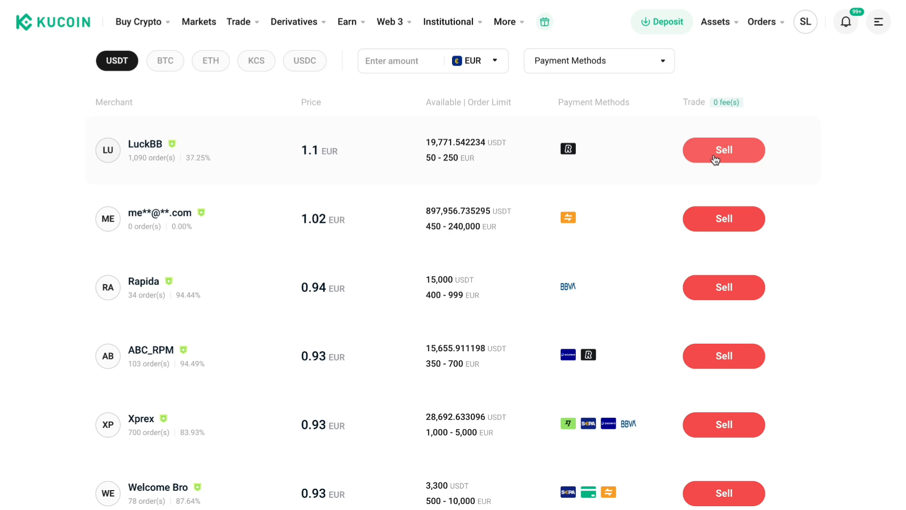
click(723, 150)
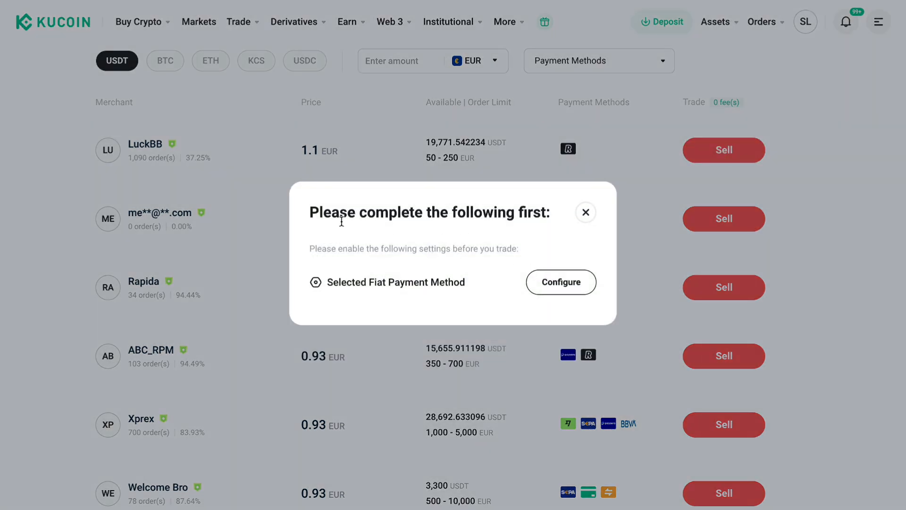
mouse_move(426, 250)
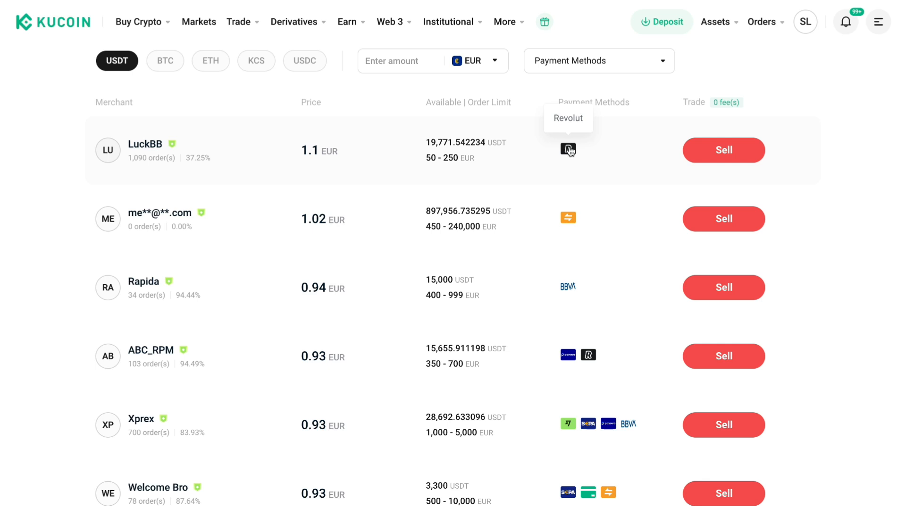
mouse_move(576, 151)
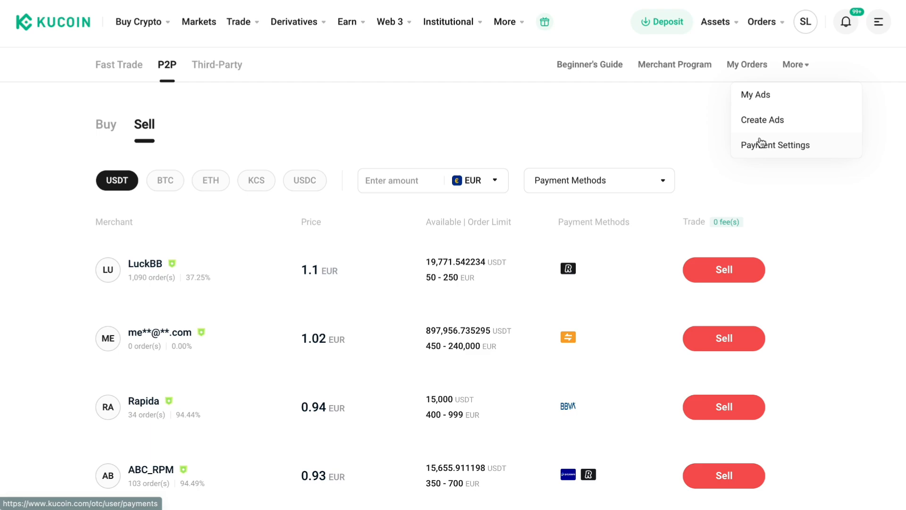
Step: Add Revolut as a new payment method in Payment Settings, then return to the P2P listings
click(775, 145)
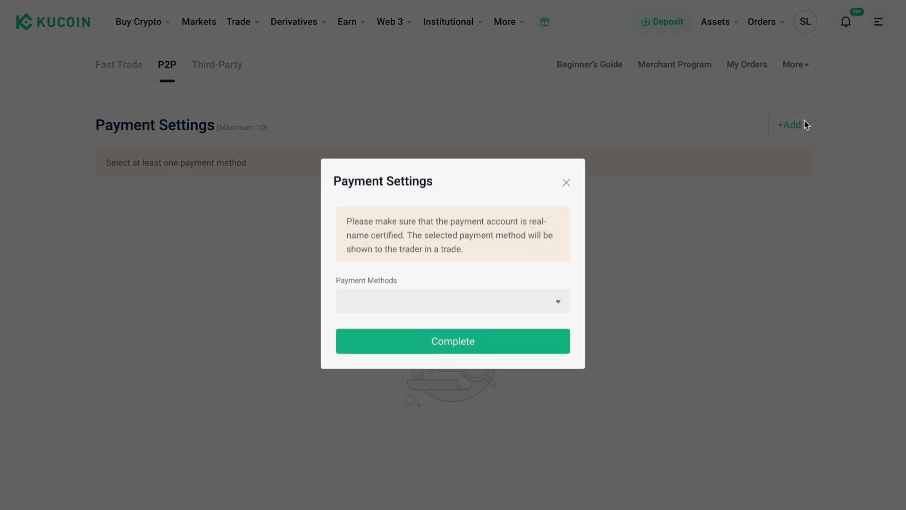
click(453, 301)
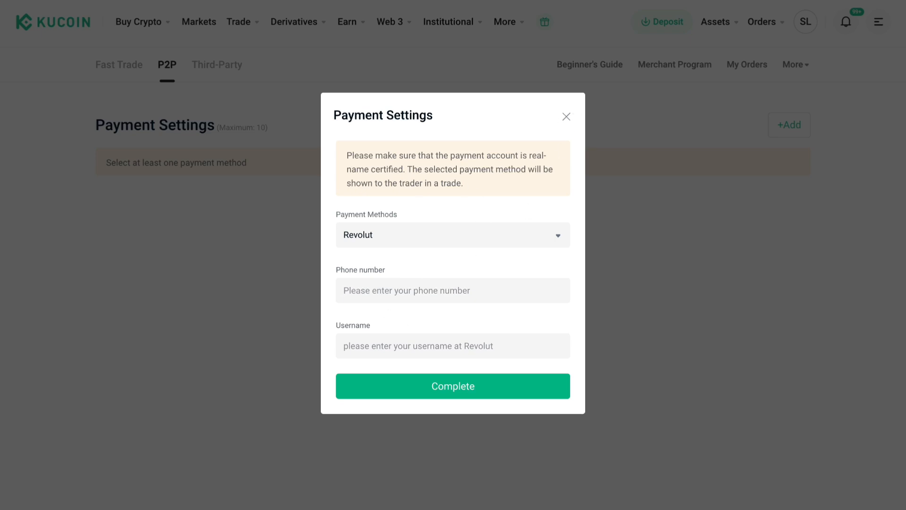
click(566, 117)
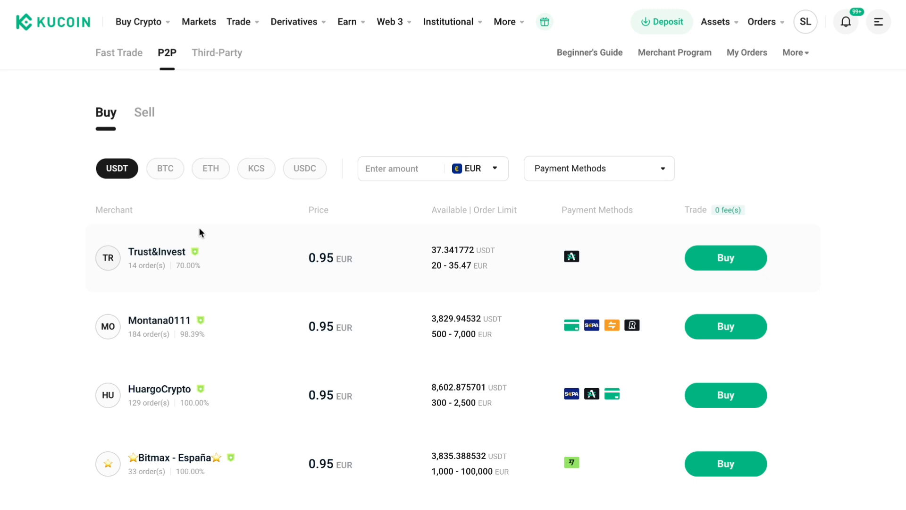
scroll(down, 3)
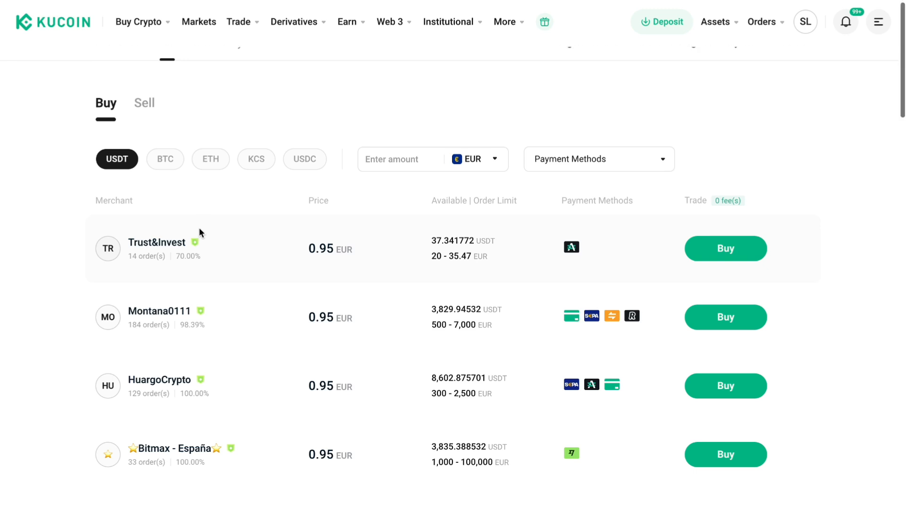